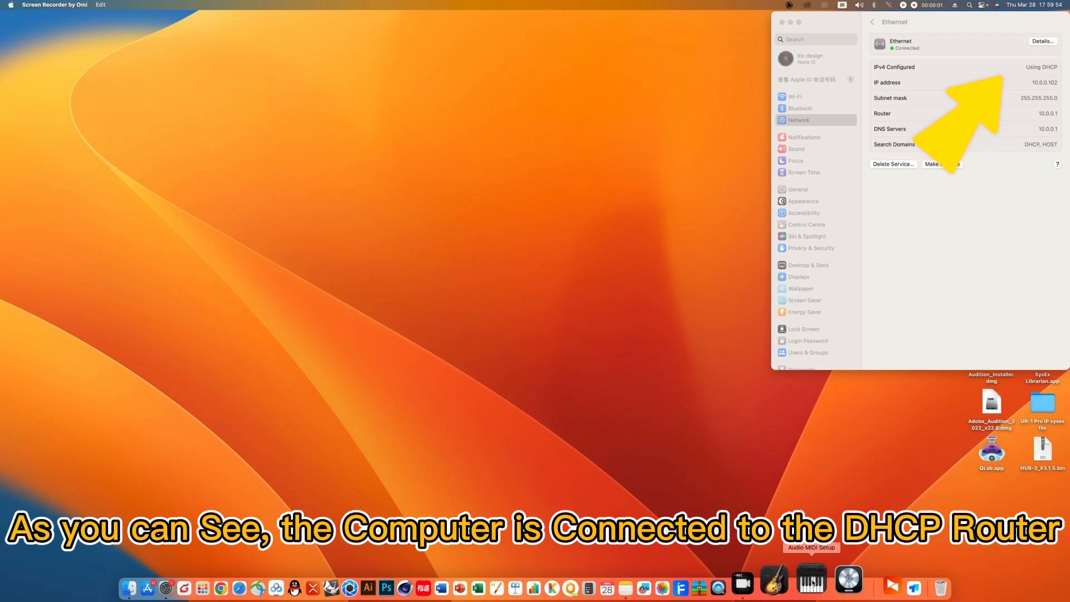
# Launch Audio MIDI Setup from the Dock after confirming Ethernet uses DHCP.
pyautogui.click(810, 583)
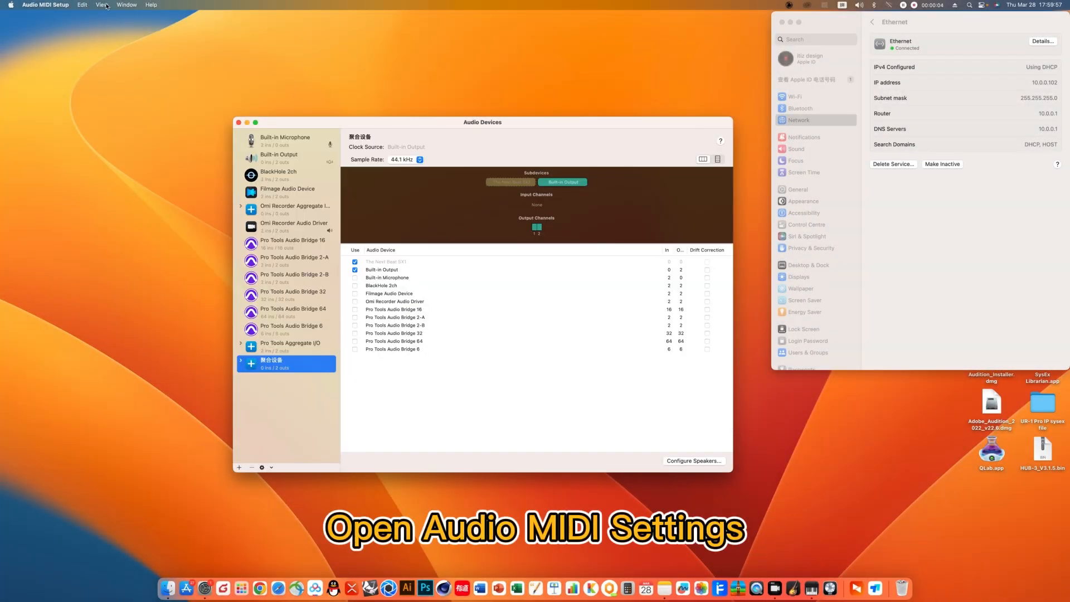
# Show MIDI Studio and connect the DOREMIDI network session to DOREMIDI-MIDI-AE6D.
pyautogui.click(126, 4)
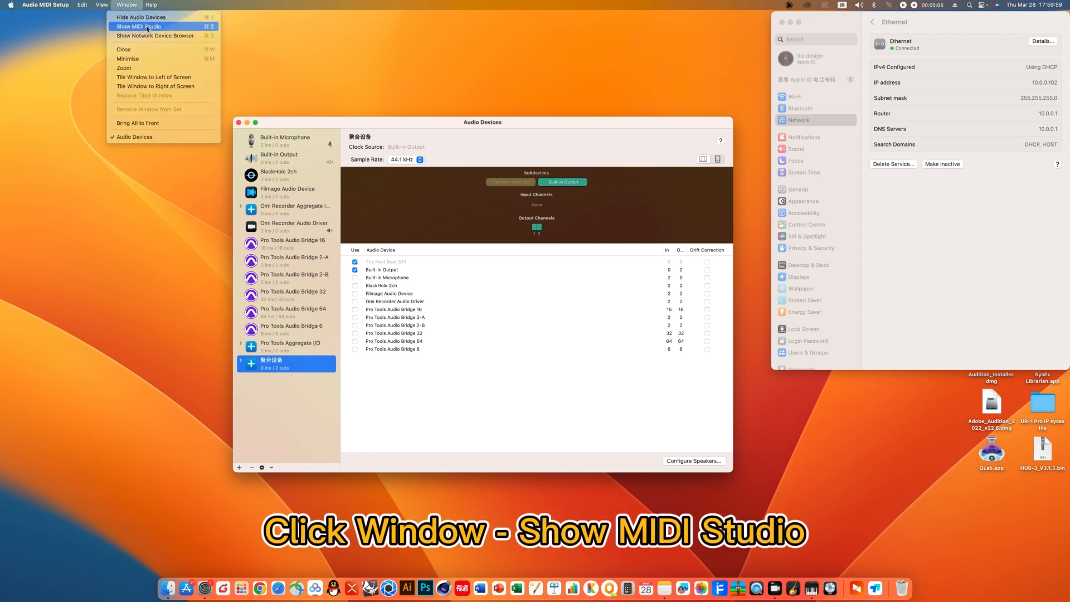
pyautogui.click(143, 26)
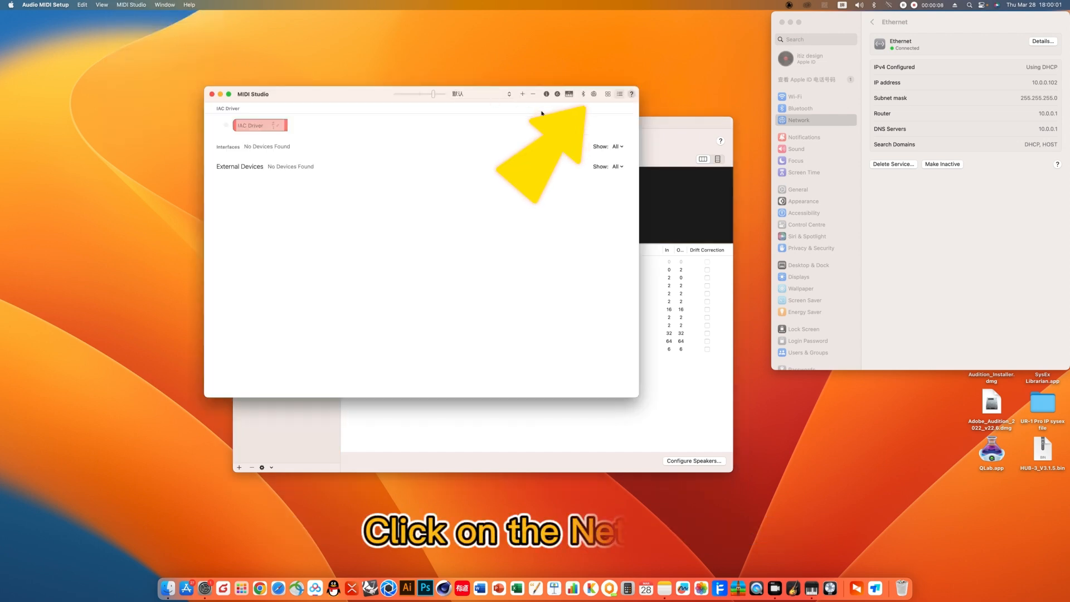
pyautogui.click(593, 94)
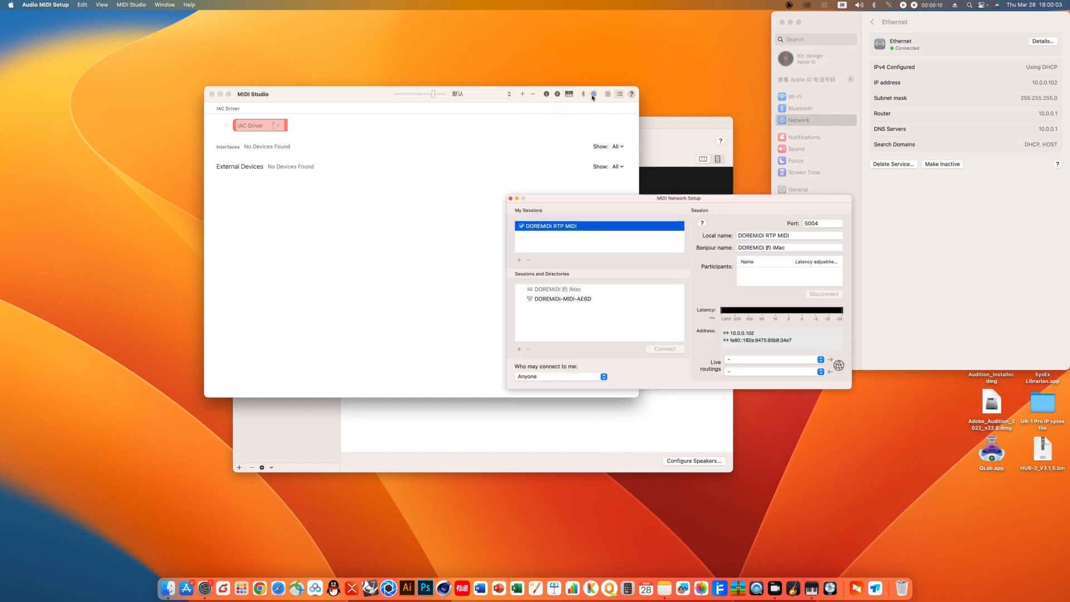
pyautogui.click(563, 299)
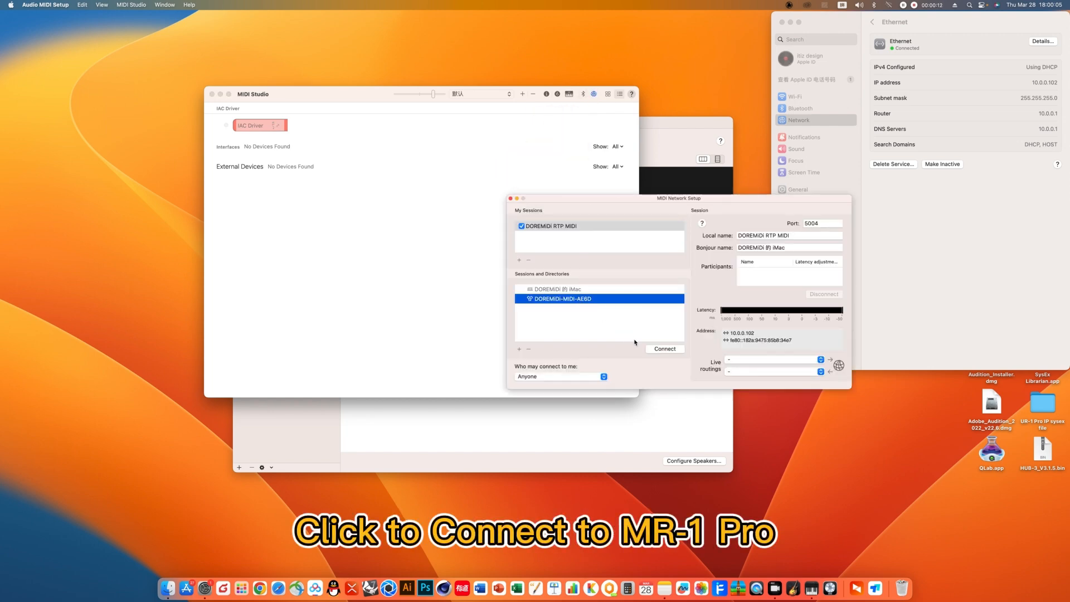
pyautogui.click(665, 349)
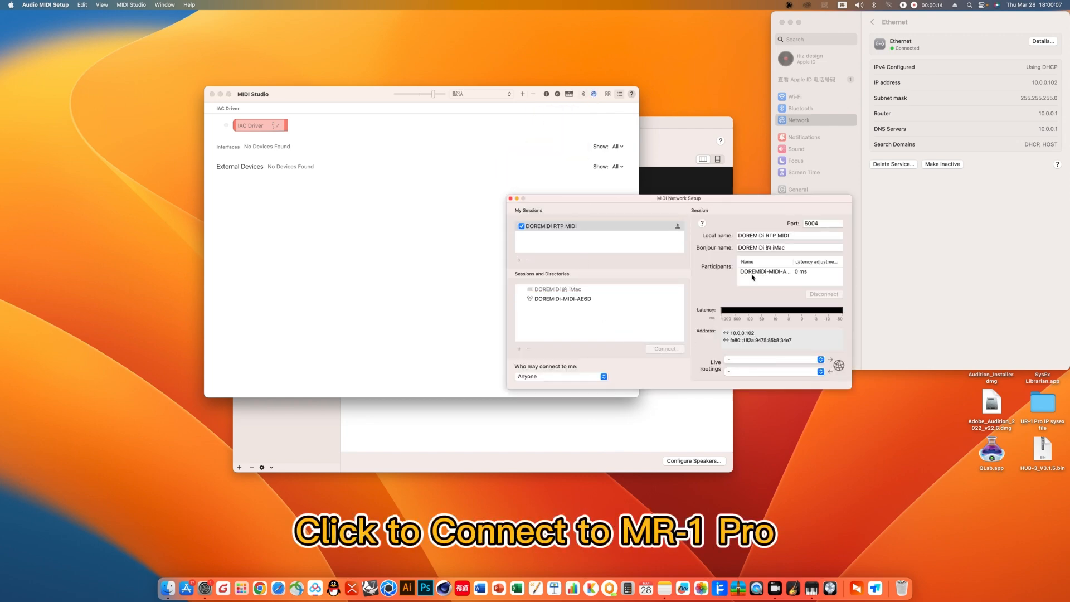
pyautogui.click(871, 584)
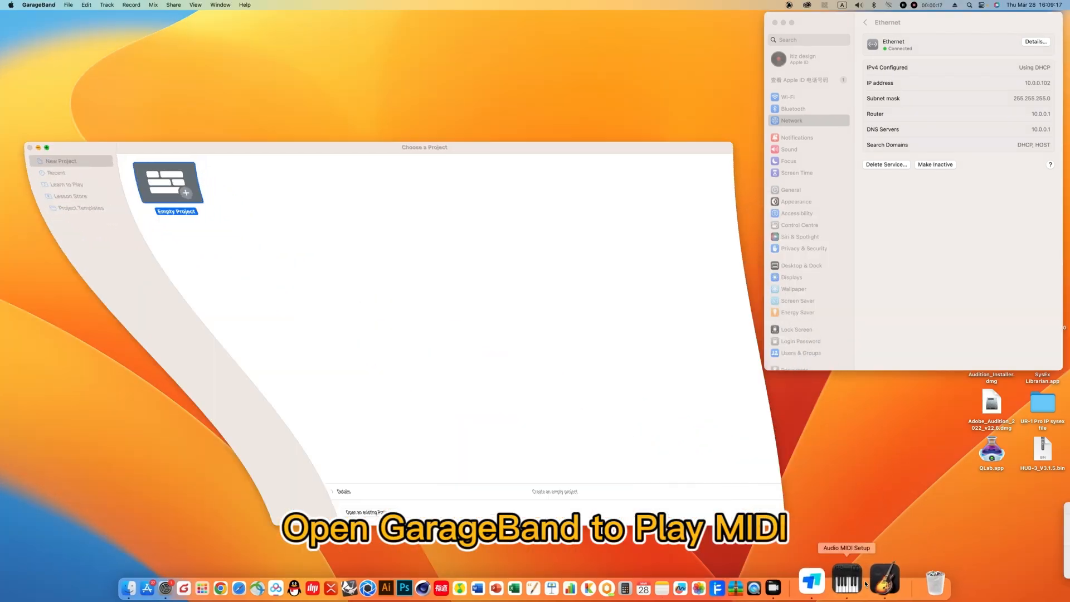
# Create an empty GarageBand project with a Software Instrument track.
pyautogui.click(167, 184)
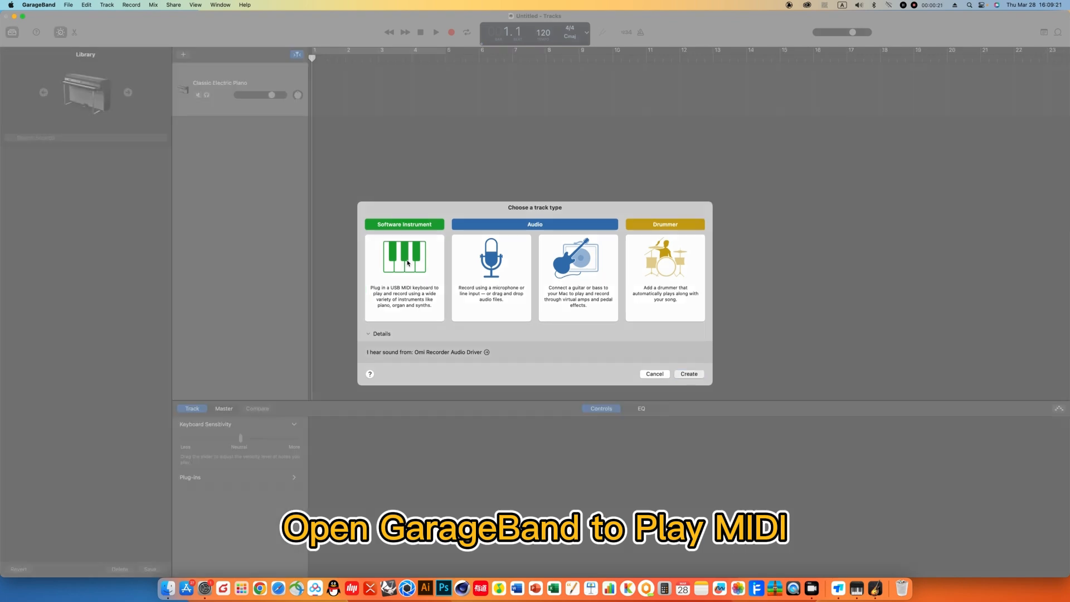
pyautogui.click(689, 374)
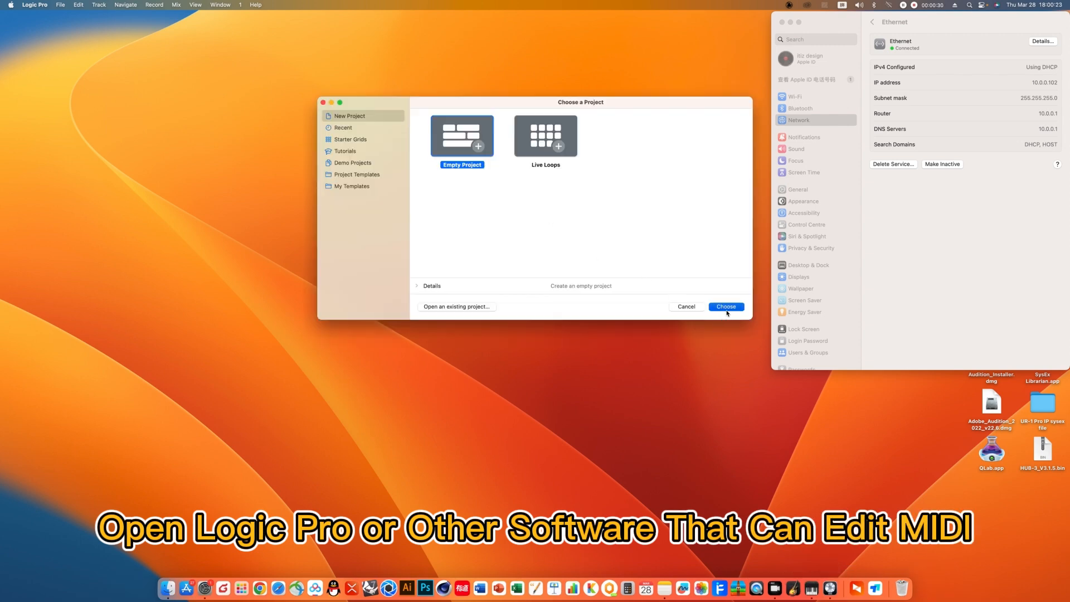
# Create an empty project with an External MIDI track to Network DOREMIDI RTP MIDI, all channels.
pyautogui.click(726, 307)
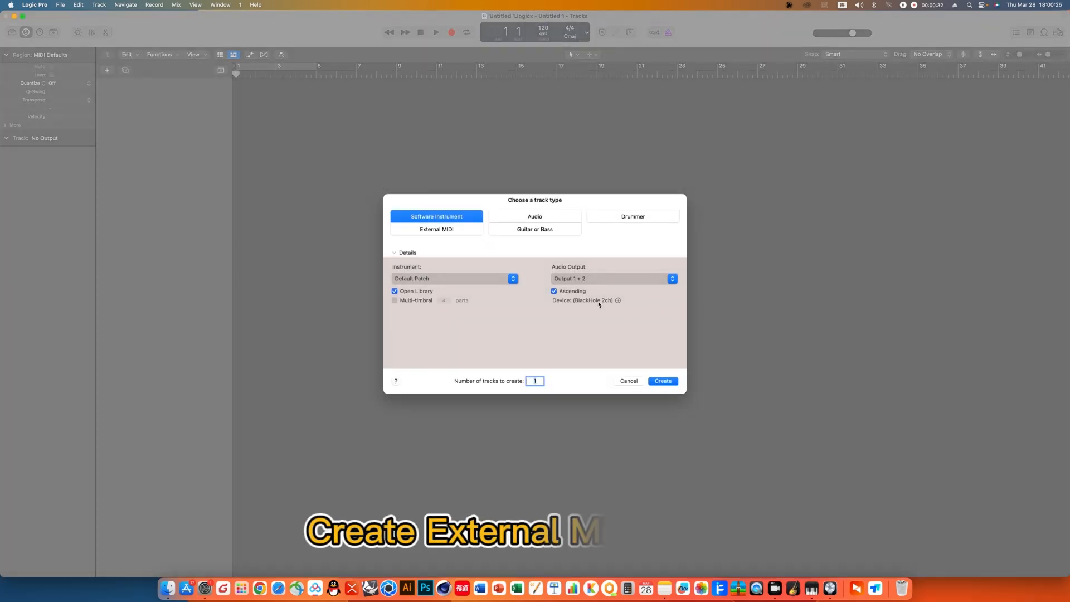
pyautogui.click(436, 229)
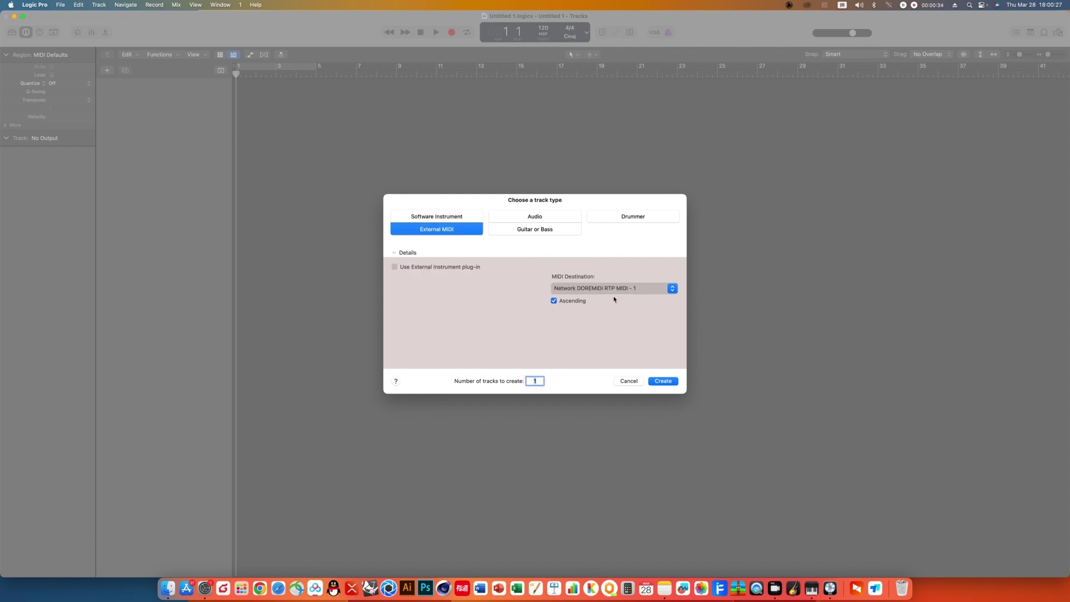
pyautogui.click(613, 289)
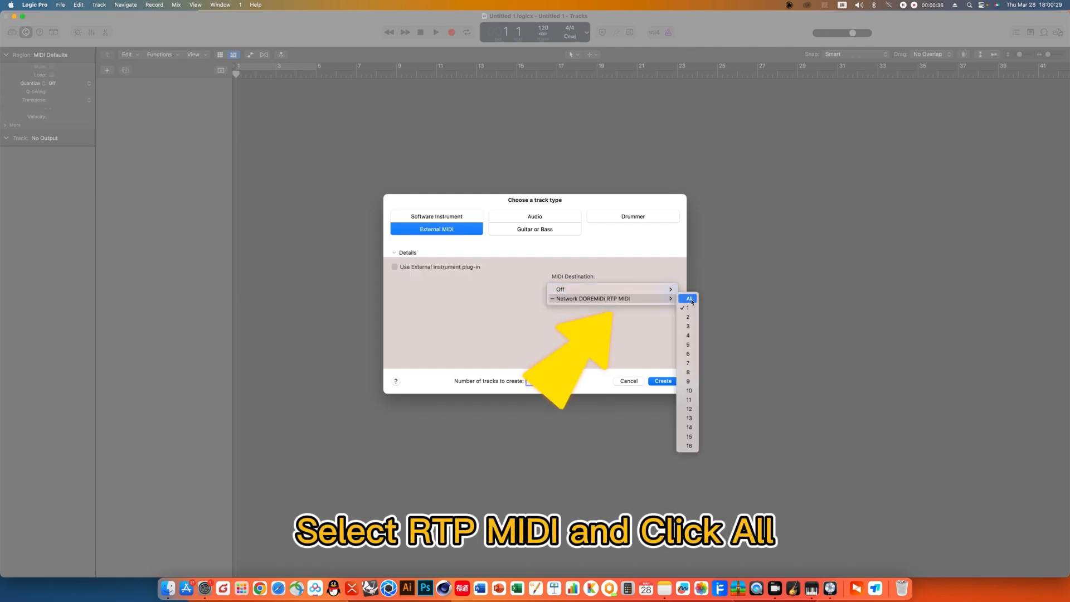
pyautogui.click(689, 299)
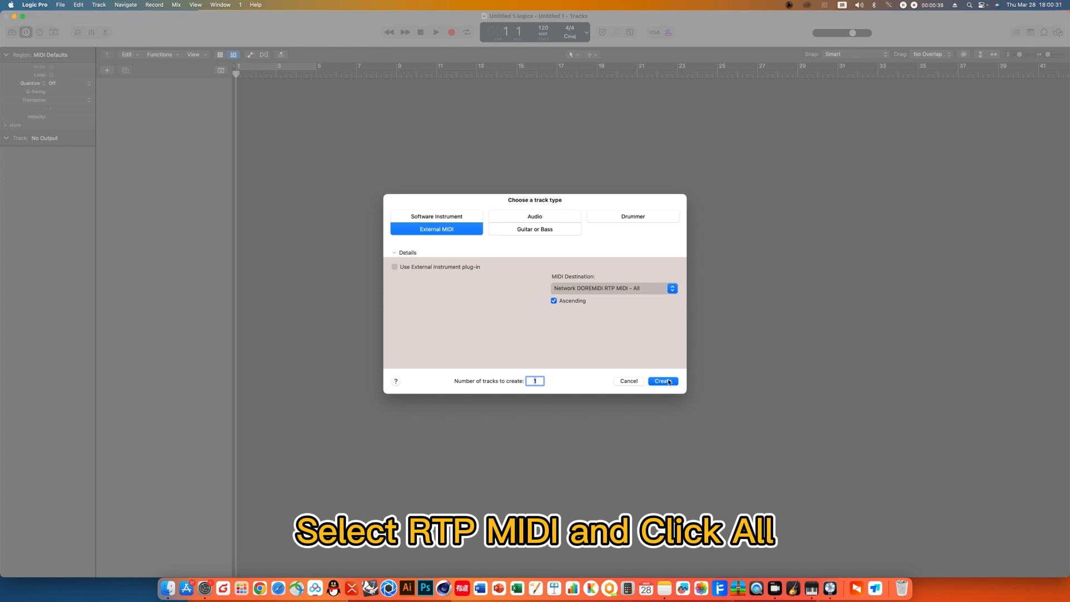
pyautogui.click(663, 381)
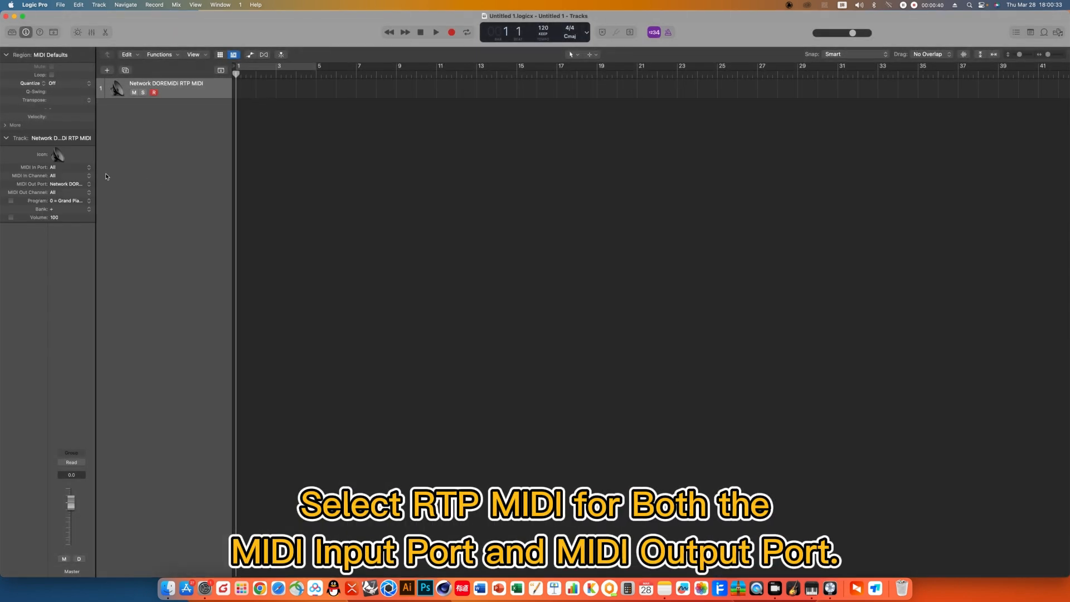
# Set track input to the RTP MIDI port, add a region, and show SysEx in hex.
pyautogui.click(67, 167)
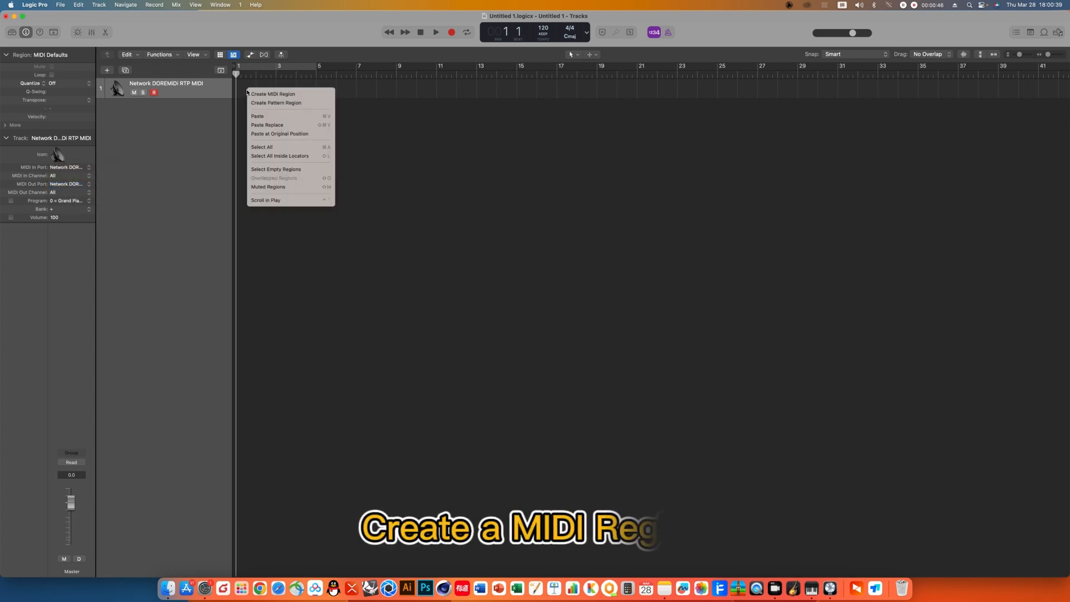
pyautogui.click(272, 94)
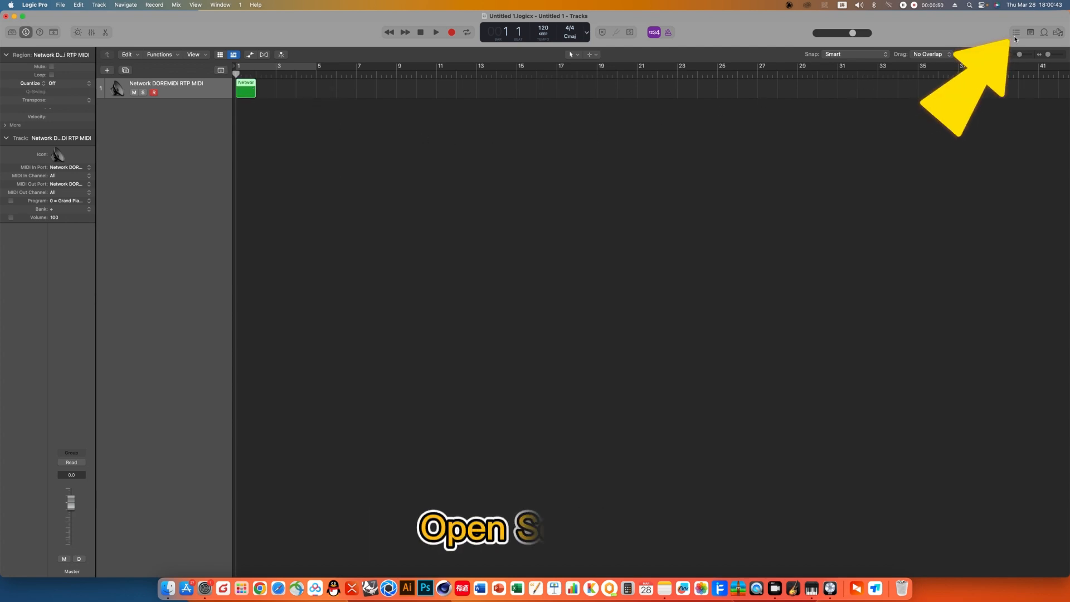
pyautogui.click(1017, 33)
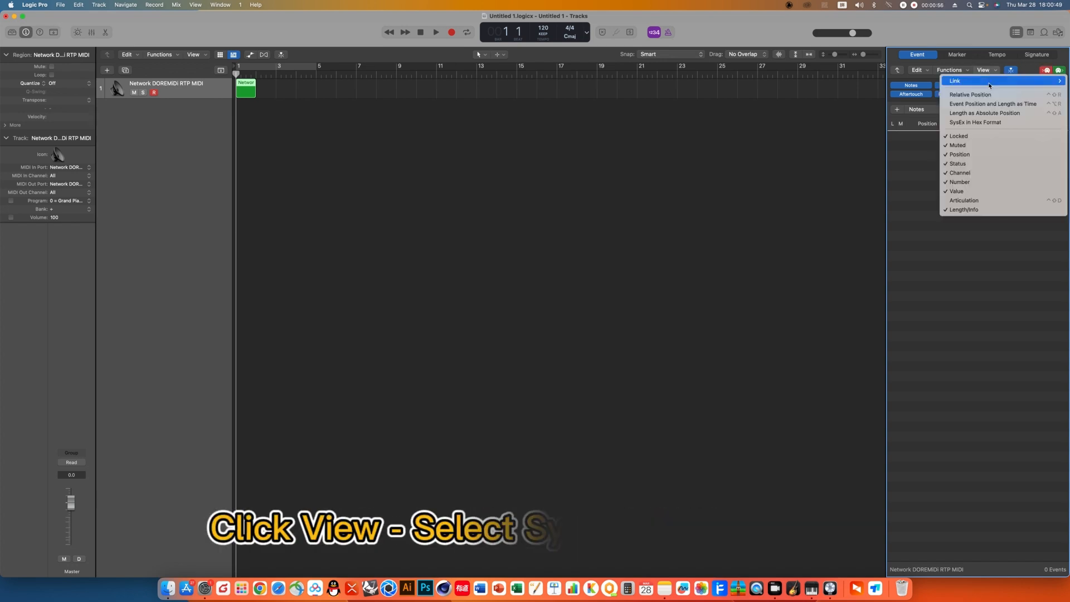
pyautogui.click(1001, 122)
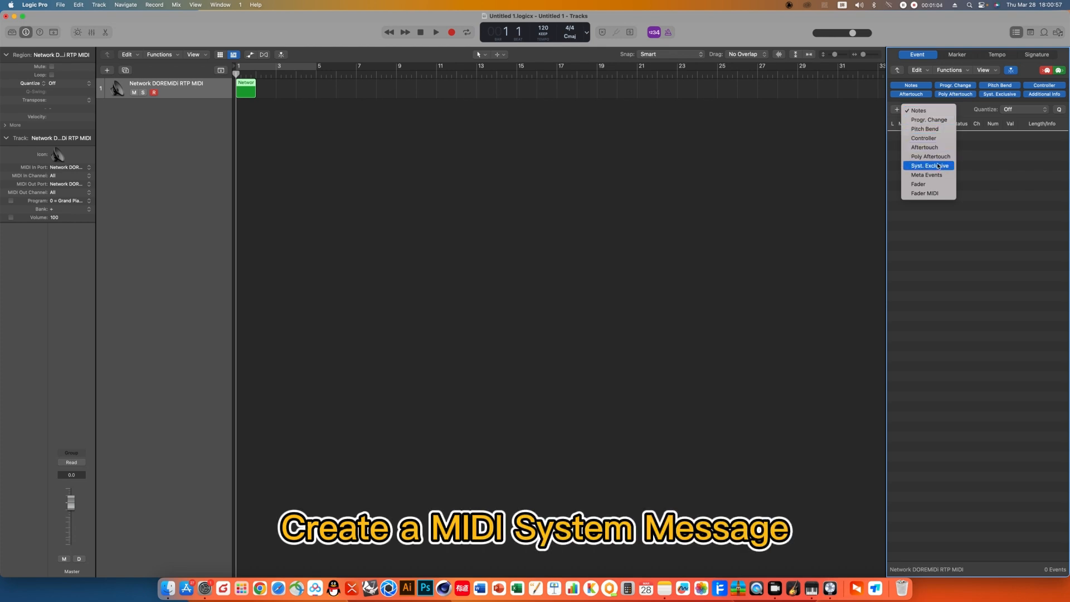
pyautogui.click(929, 166)
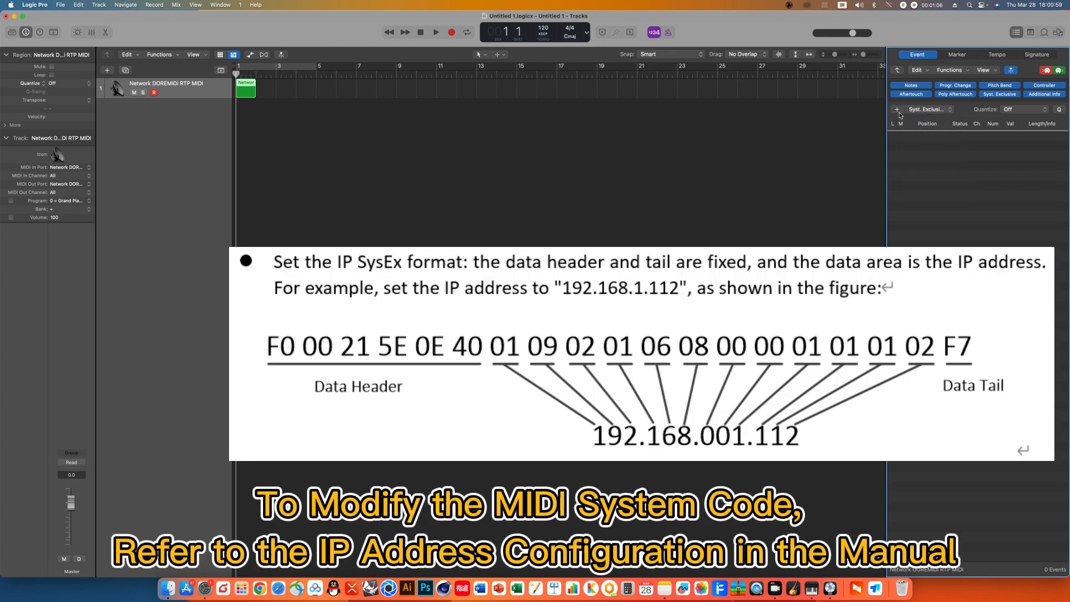
pyautogui.click(897, 109)
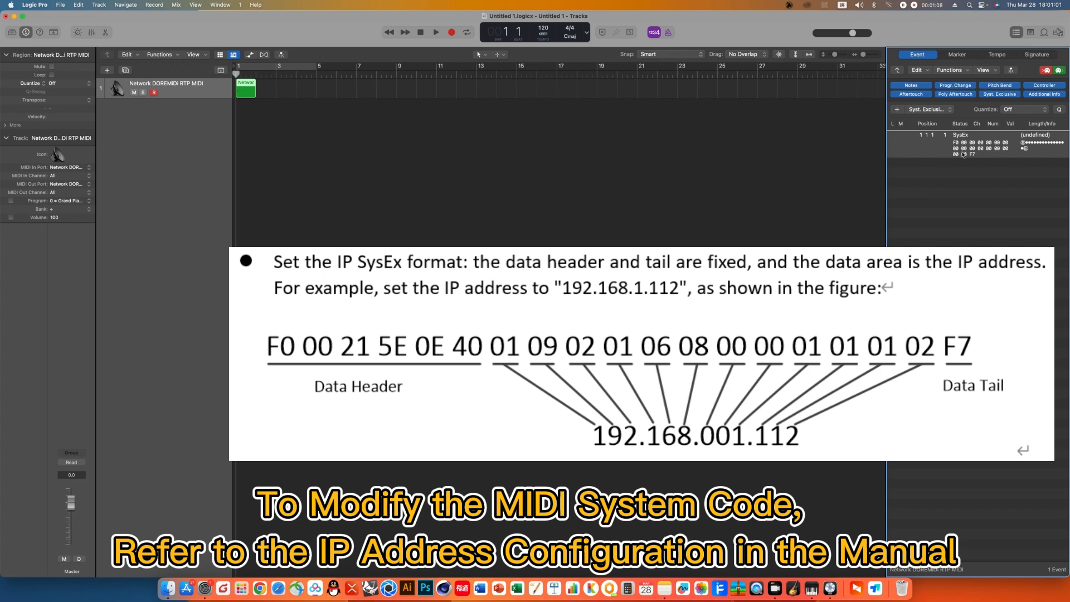
pyautogui.click(973, 154)
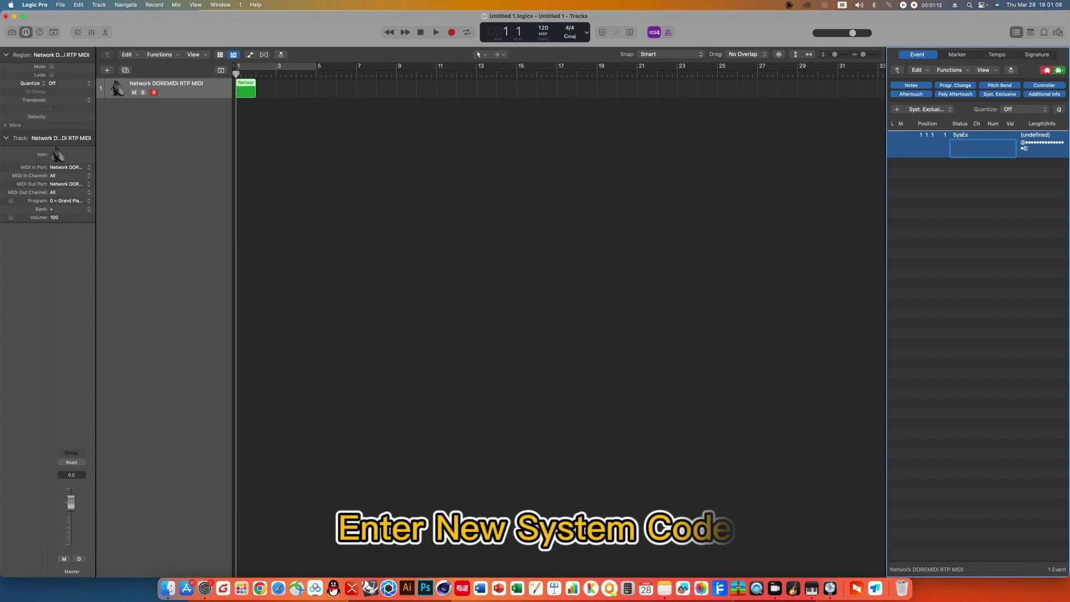
pyautogui.write('F0 00 21 5E 0C 40 01 09 02 01 06 08 00 00 01 01 01 02 F7')
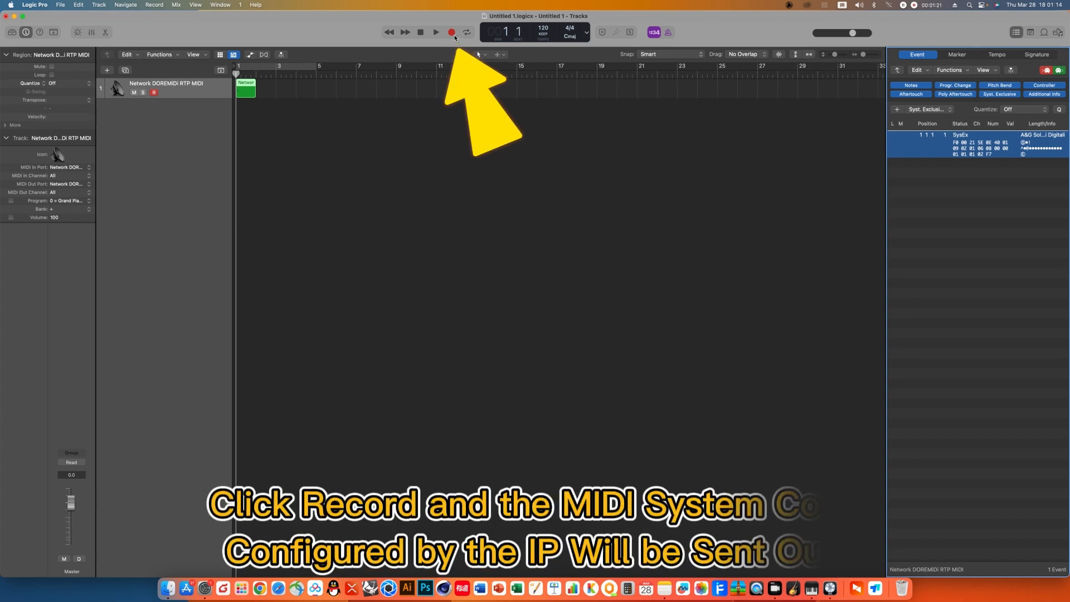
# Record to transmit the IP SysEx, capture the device's reply, then stop.
pyautogui.click(451, 32)
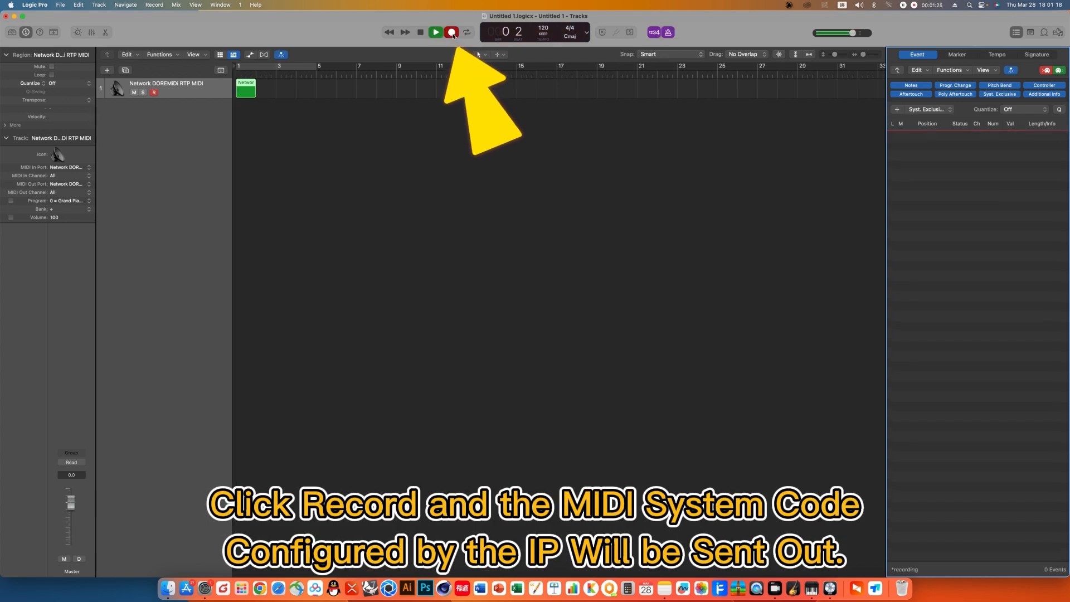
pyautogui.click(451, 32)
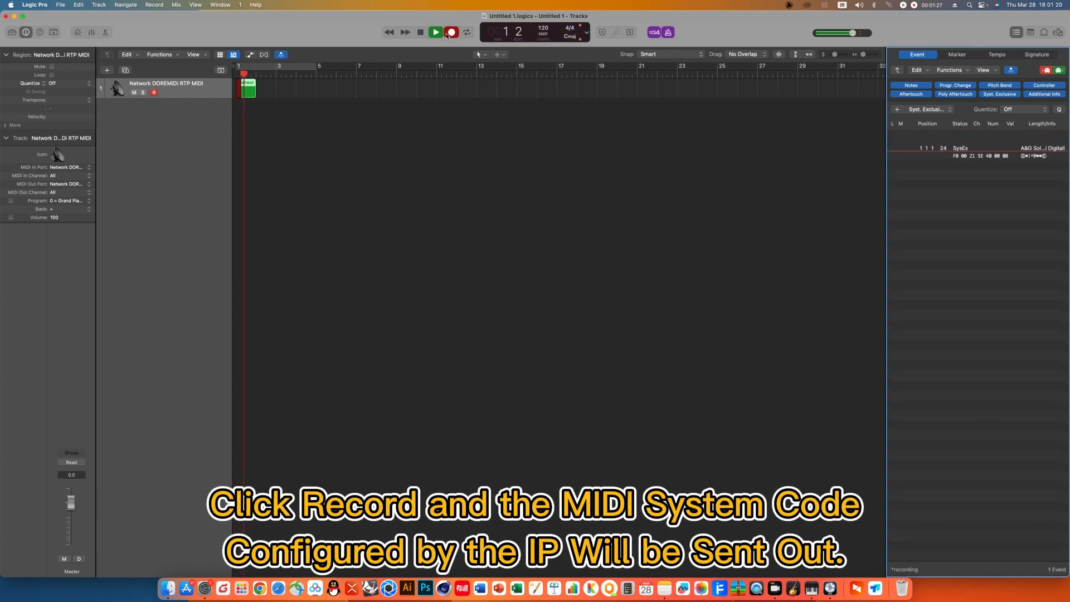
pyautogui.click(452, 32)
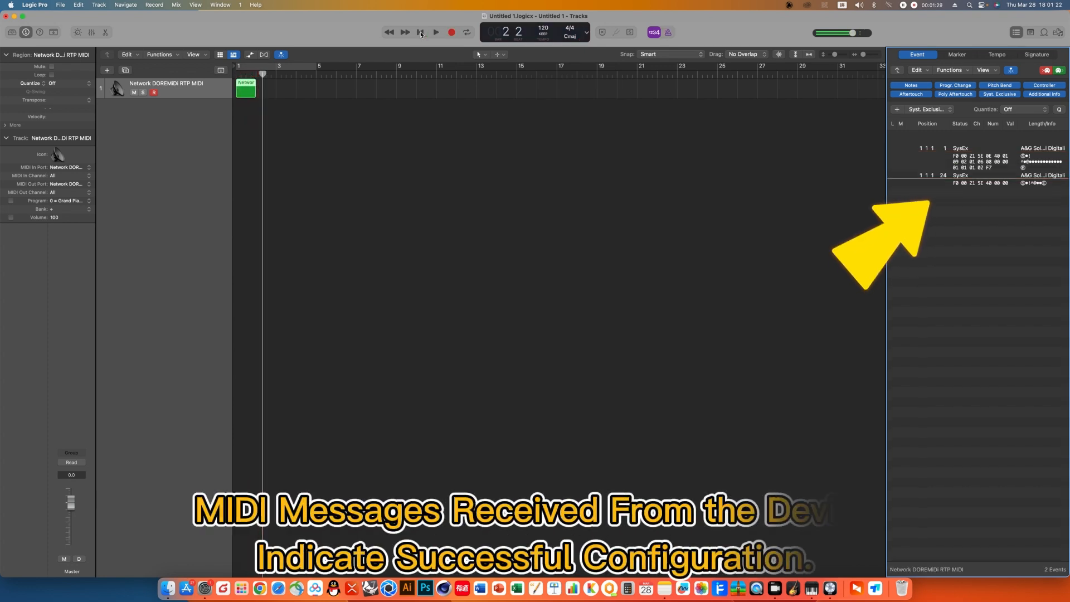
pyautogui.click(985, 186)
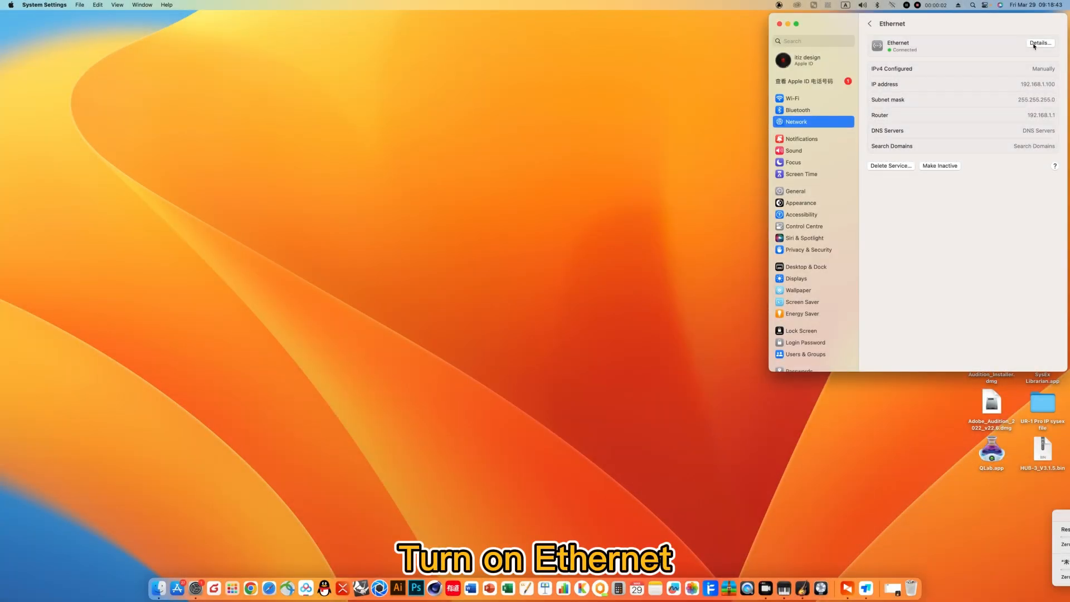
# Configure Ethernet IPv4 manually: 192.168.1.100, subnet 255.255.255.0, router 192.168.1.1.
pyautogui.click(1033, 43)
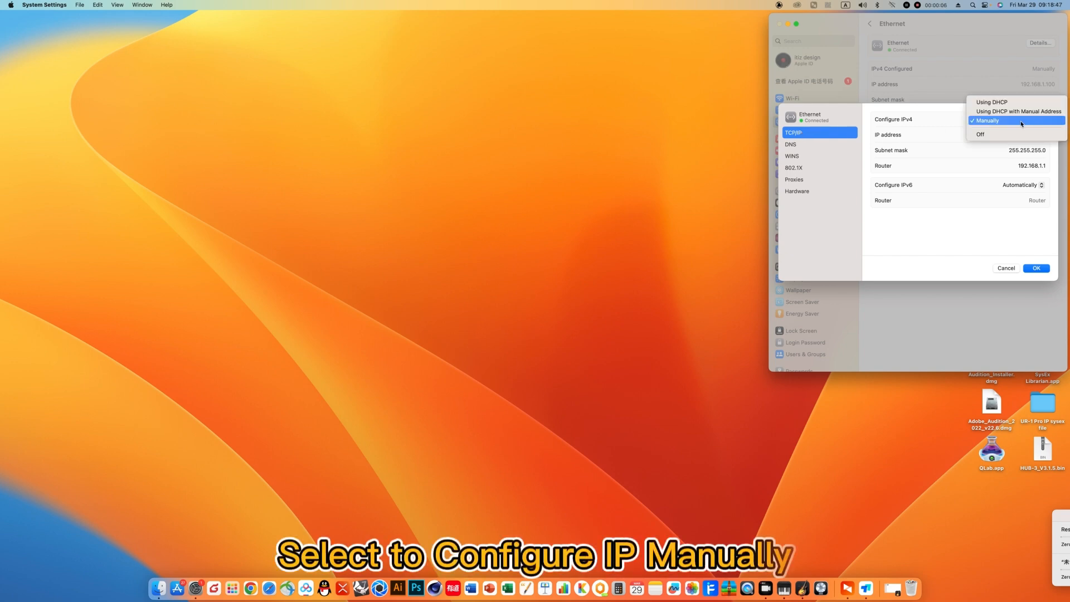
pyautogui.click(996, 121)
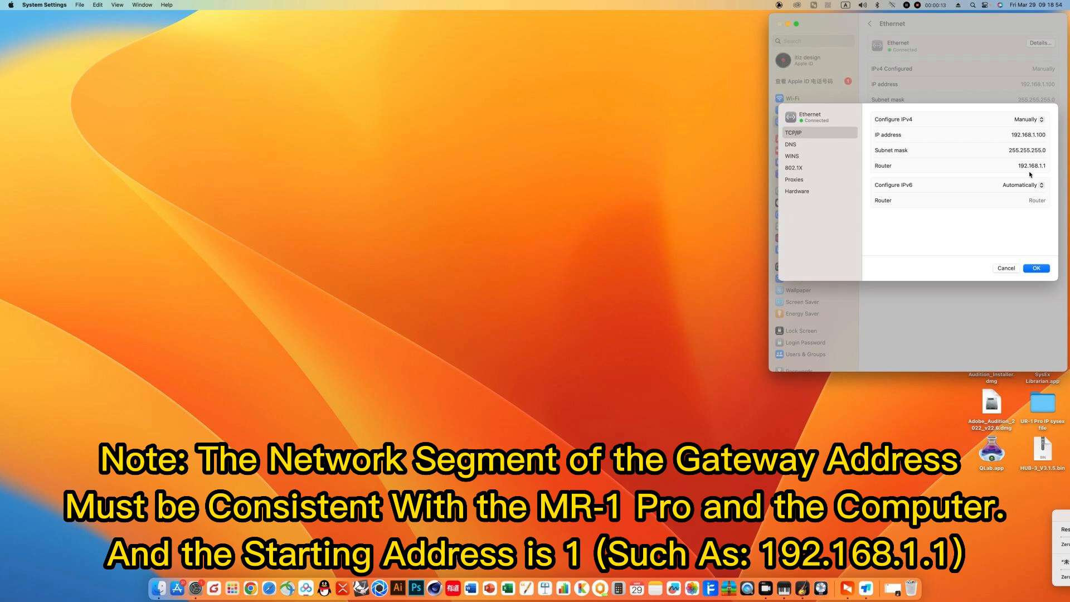
pyautogui.moveTo(1046, 177)
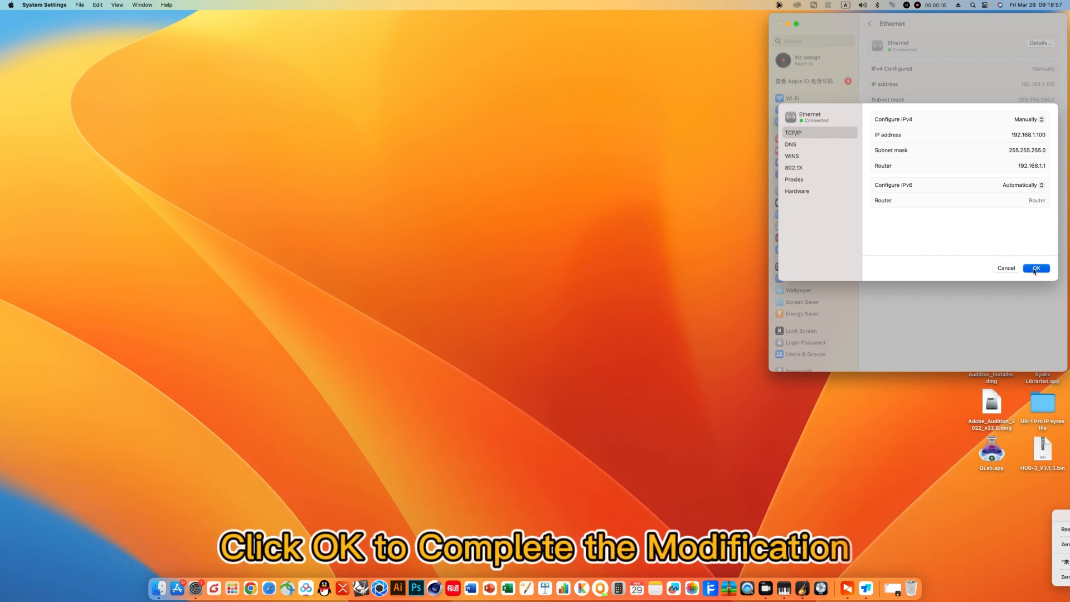
pyautogui.click(1037, 269)
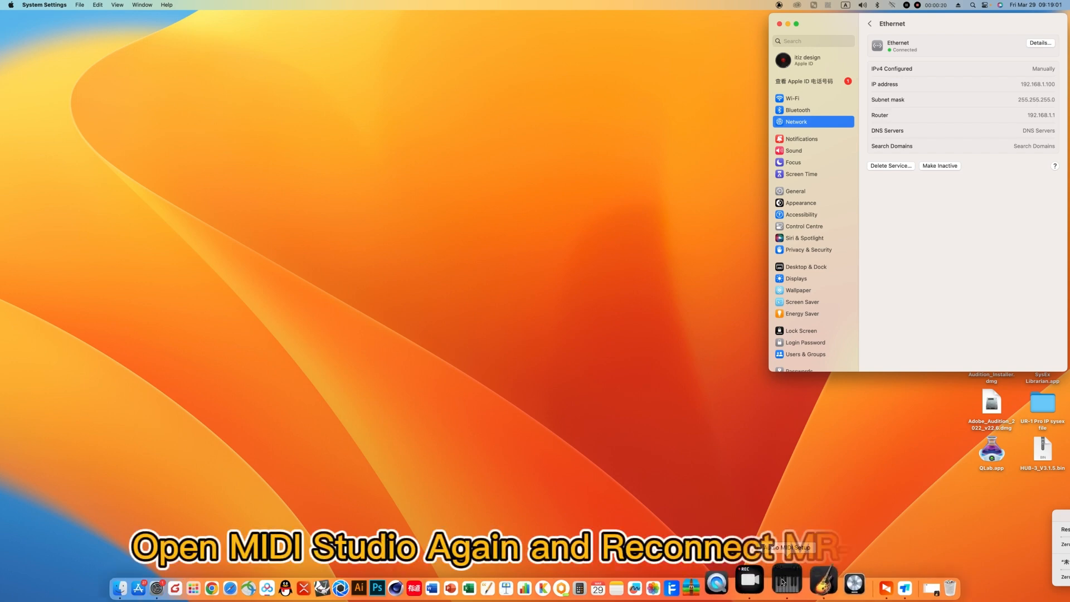
# Relaunch Audio MIDI Setup and connect DOREMiDi-MIDI-AE6D in the network session.
pyautogui.click(789, 595)
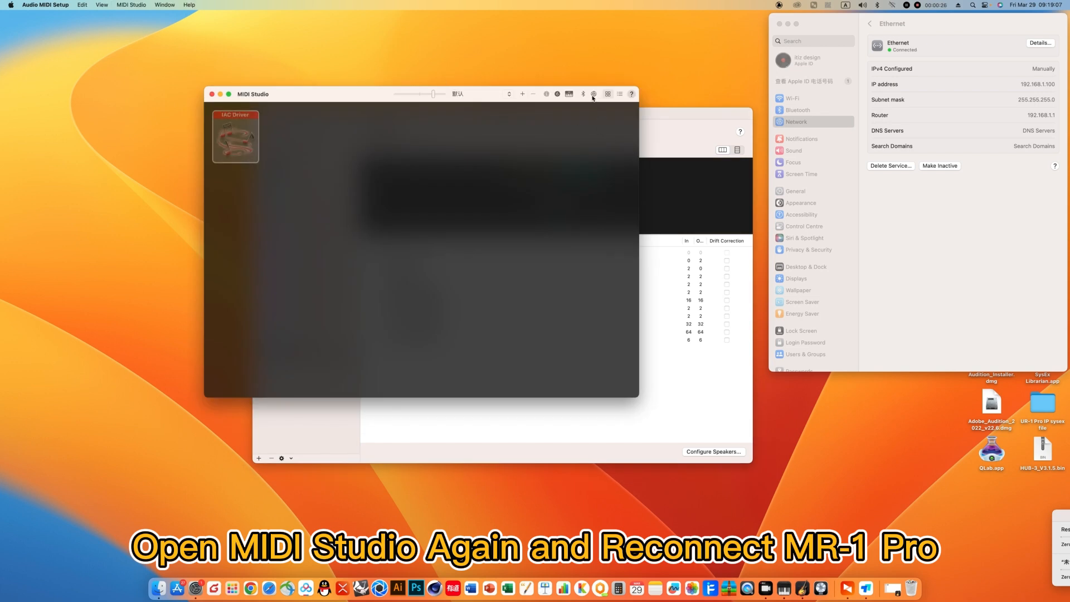
pyautogui.click(594, 94)
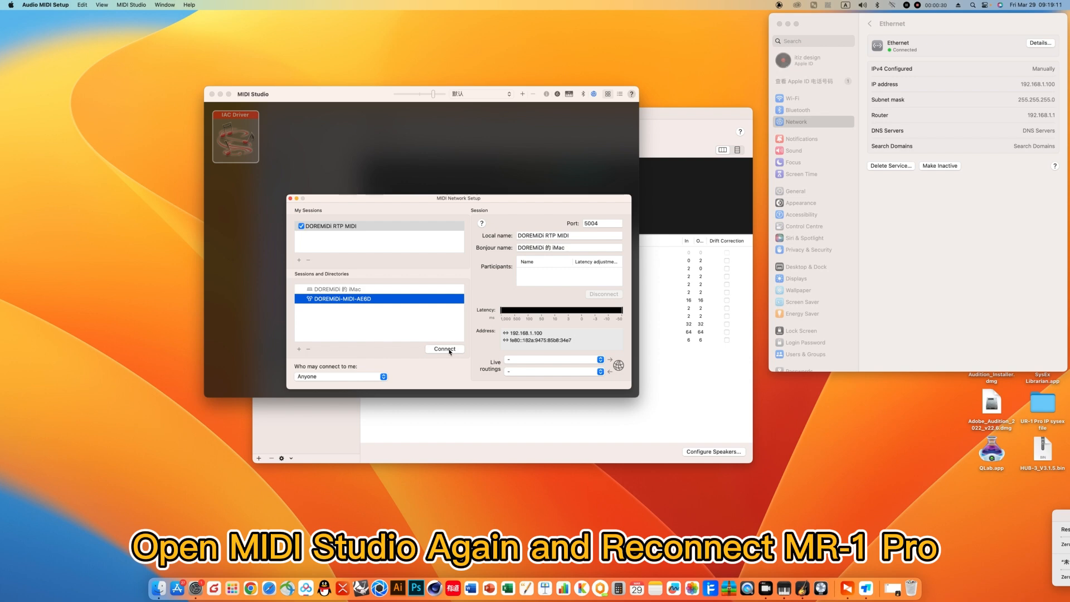
pyautogui.click(444, 349)
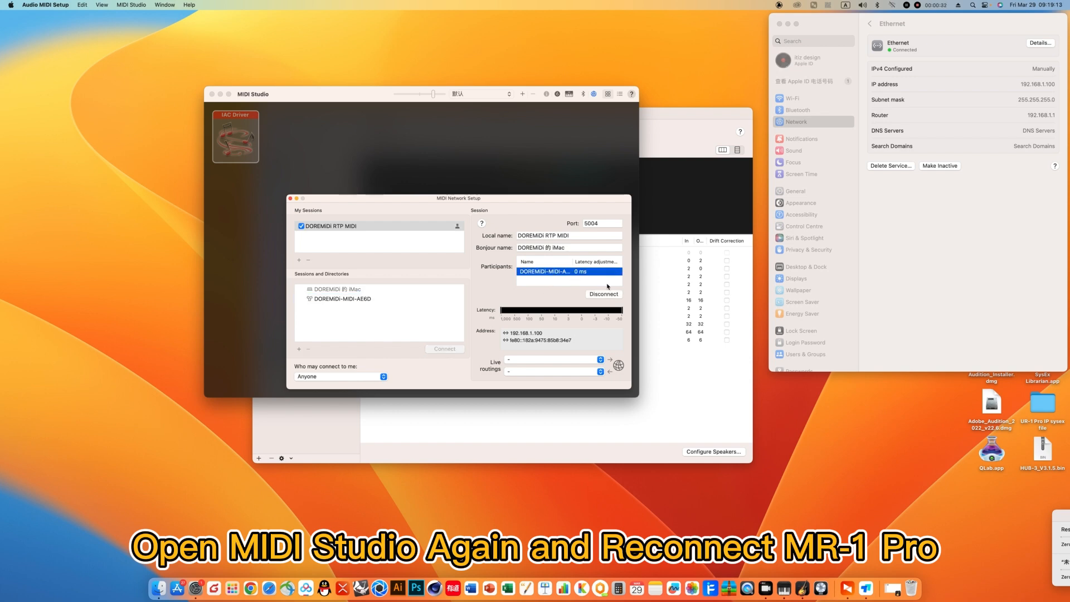